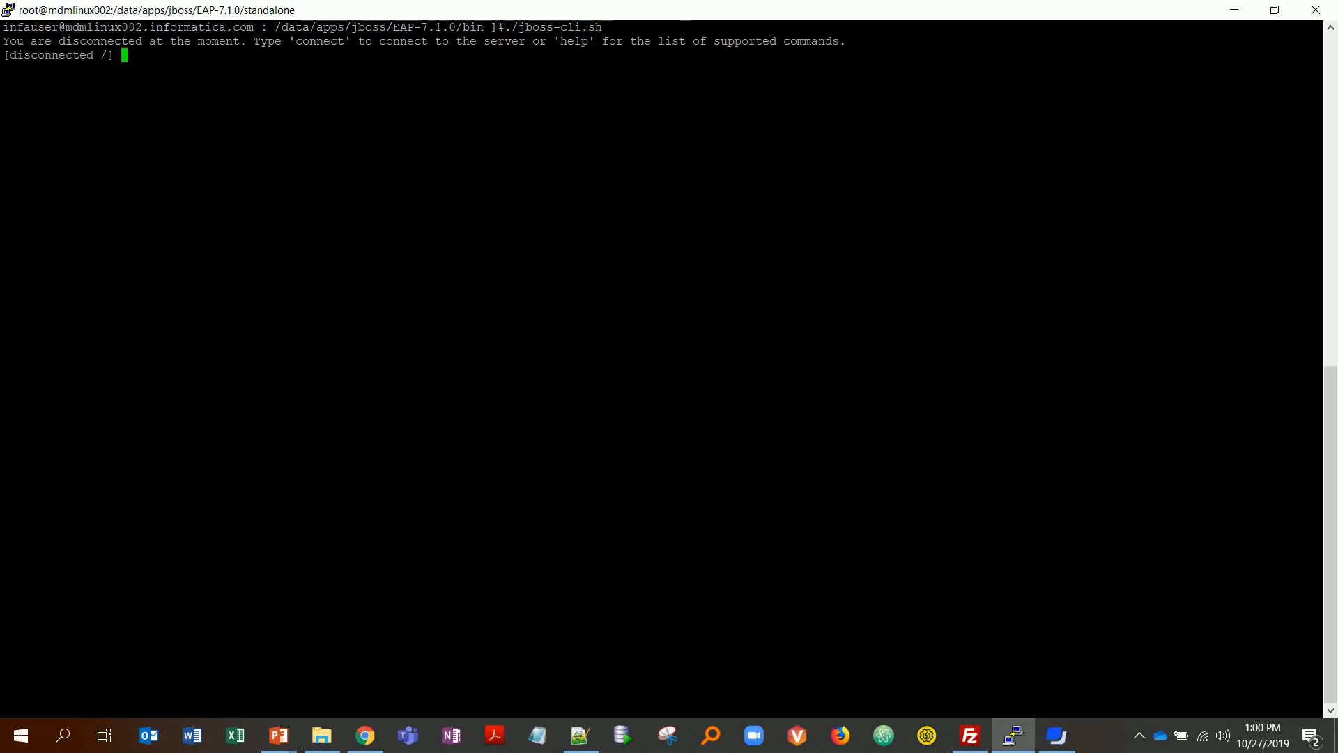
- Connect the JBoss CLI, attempt the HTTPS listener add (duplicate resource), then quit
{"action": "type", "text": "connect"}
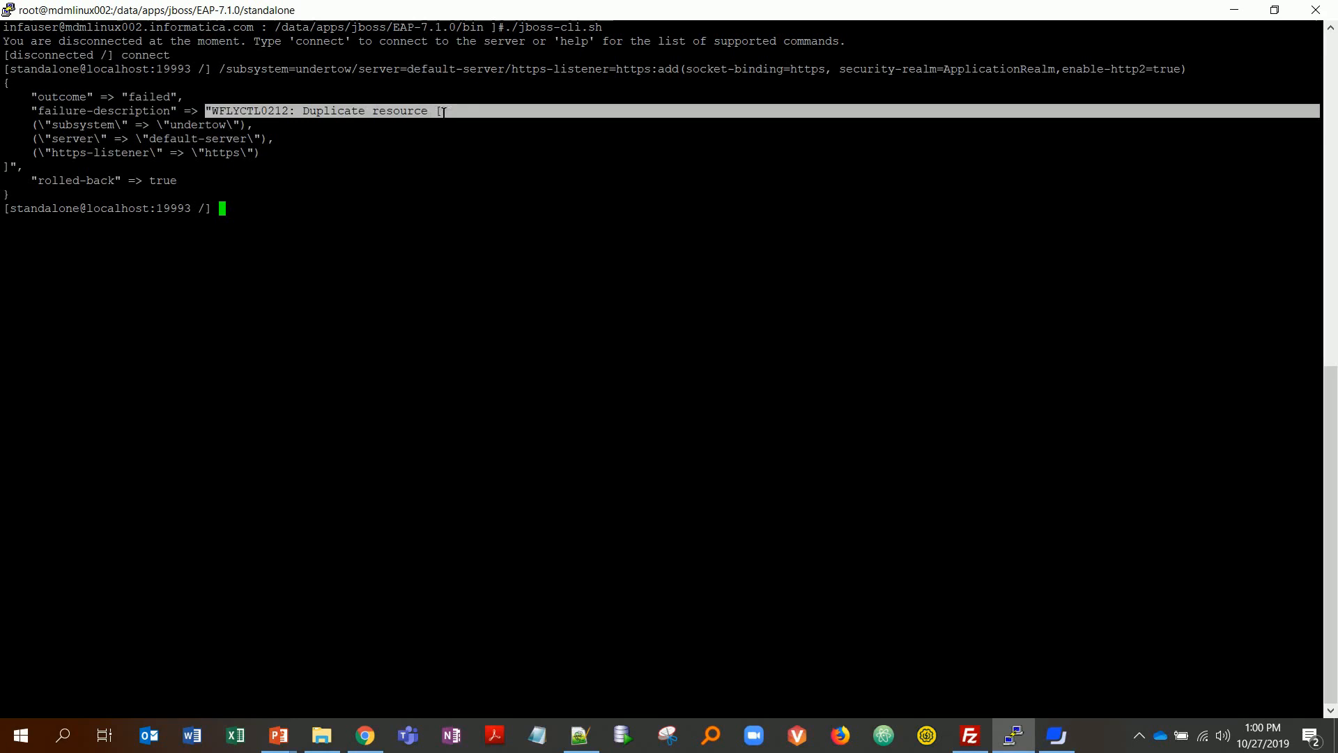
{"action": "type", "text": "g"}
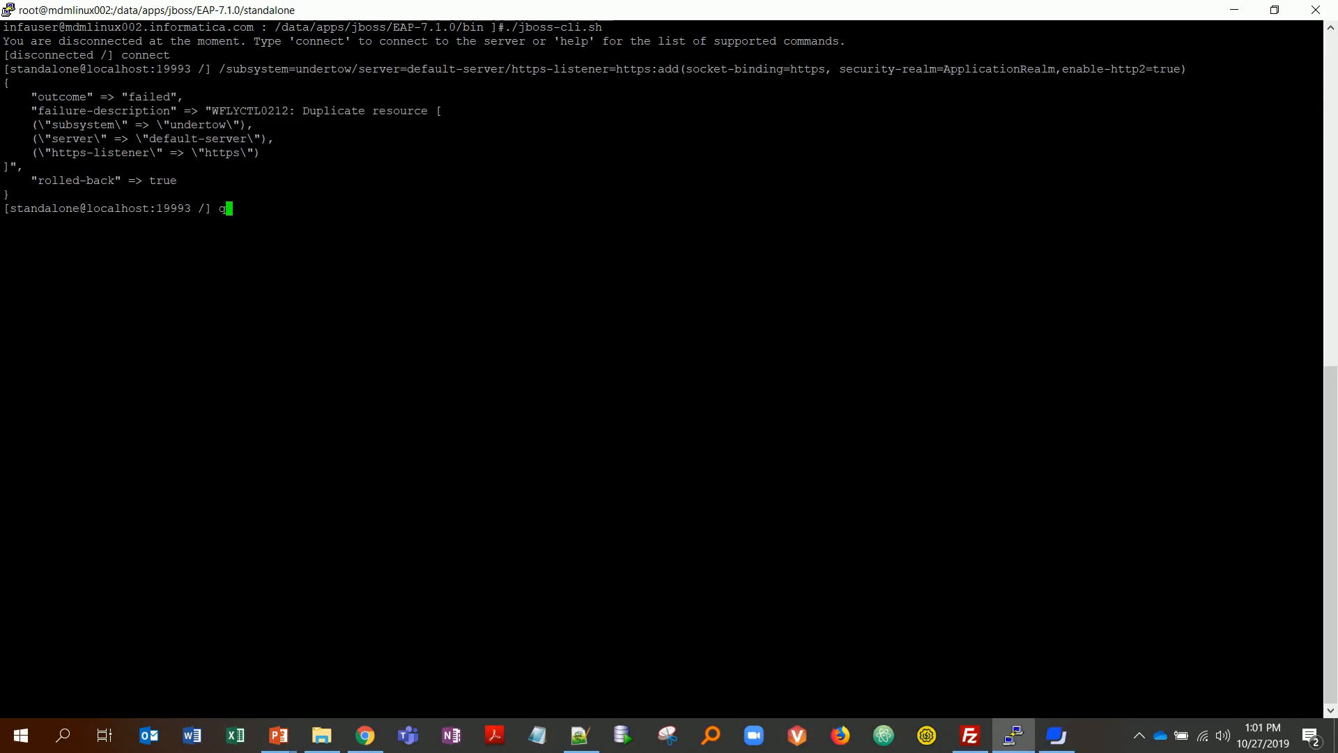
{"action": "type", "text": "uit"}
{"action": "type", "text": "ls -ltr"}
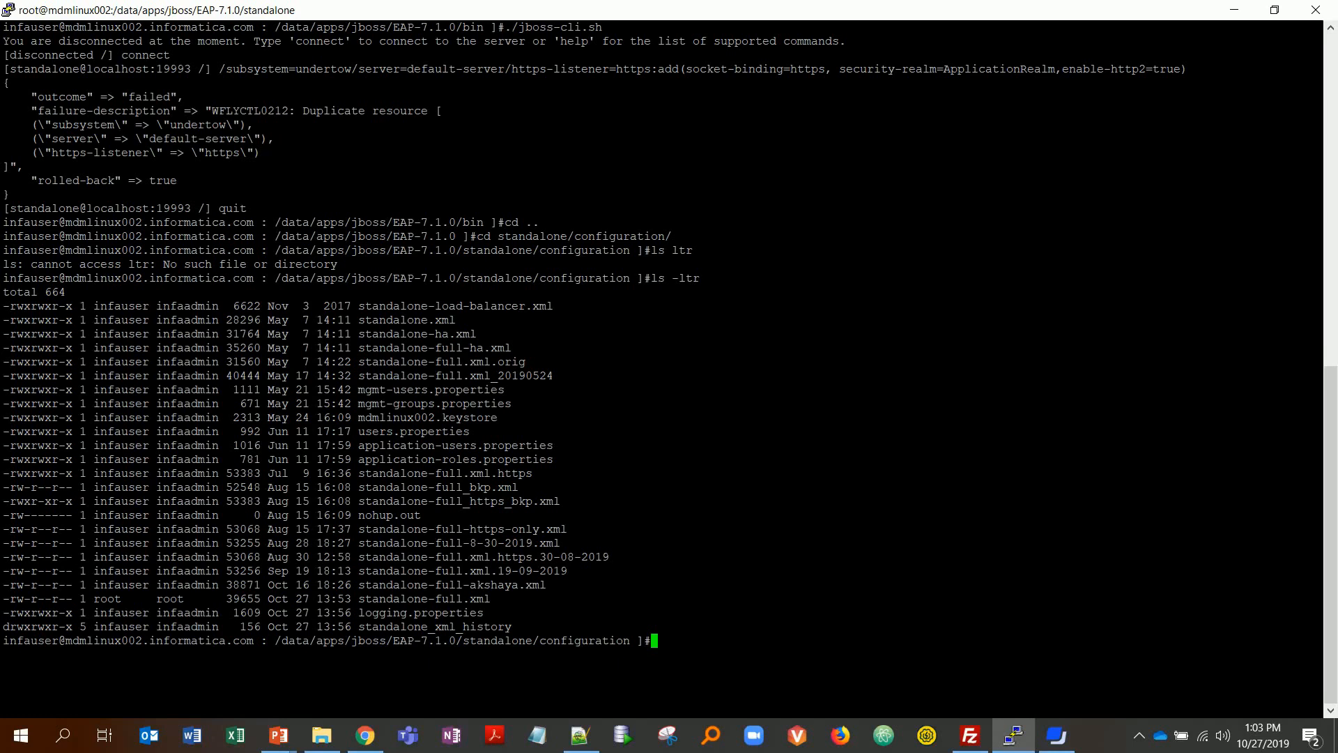
- Open standalone-full-https.xml from the standalone configuration folder in Notepad++
{"action": "double_click", "coordinate": [426, 417]}
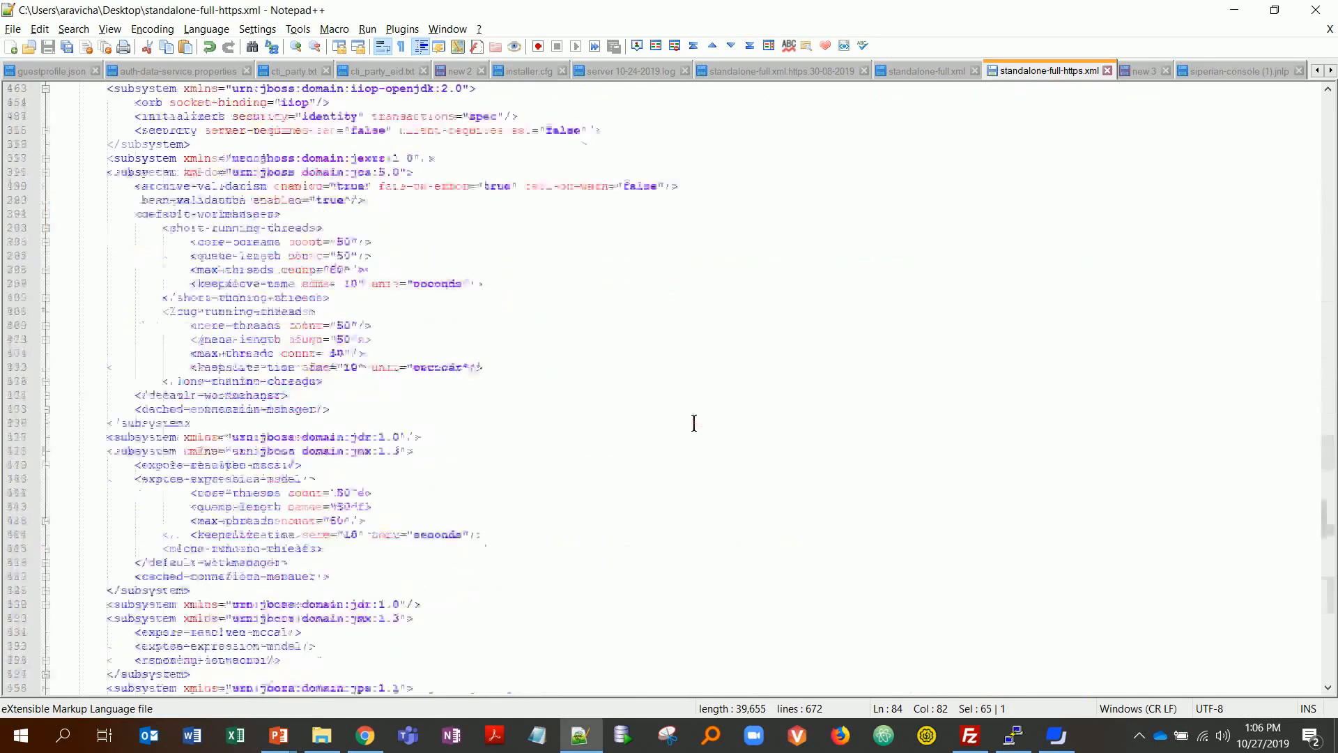
{"action": "scroll", "scroll_direction": "down", "scroll_amount": 3}
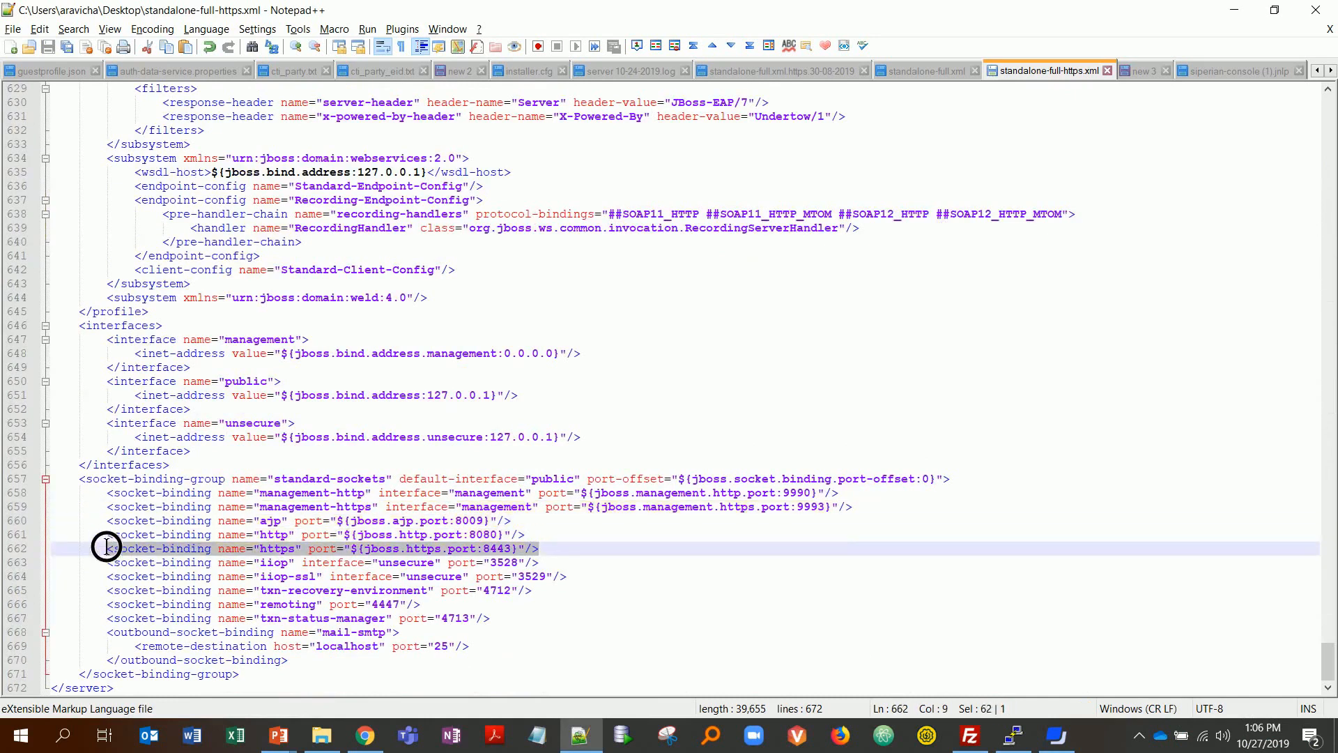
{"action": "mouse_move", "coordinate": [710, 516]}
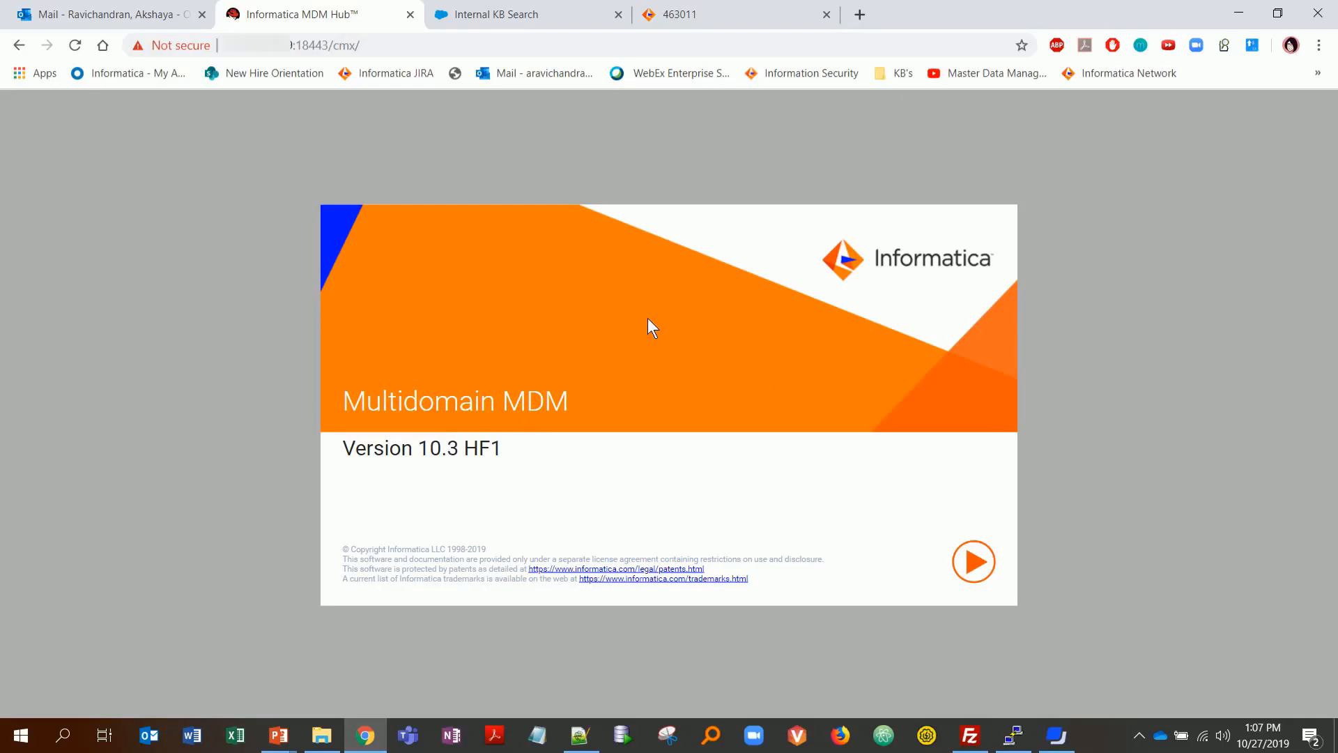
{"action": "mouse_move", "coordinate": [997, 526]}
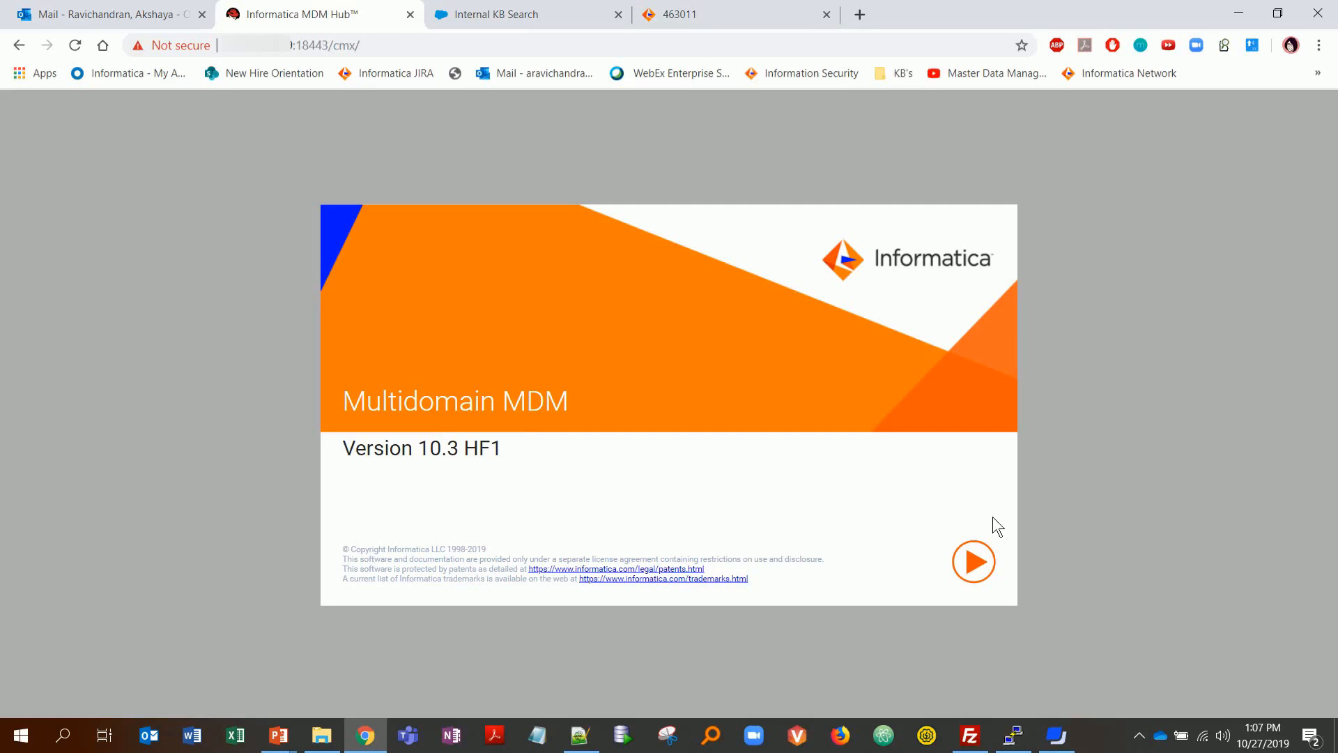
- Sign in as admin on port 18443, then open siperian-console.jnlp showing cmxServerMode=HTTPS
{"action": "type", "text": "admin"}
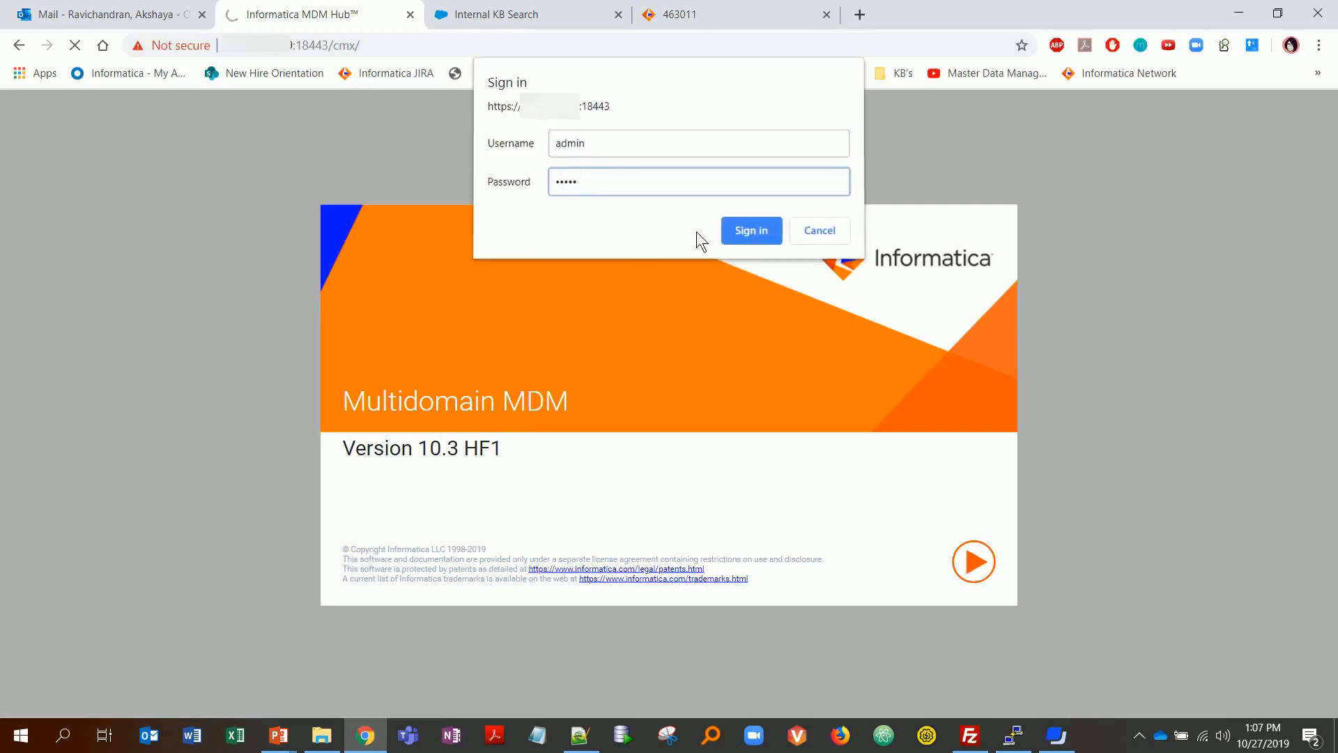
{"action": "left_click", "coordinate": [749, 231]}
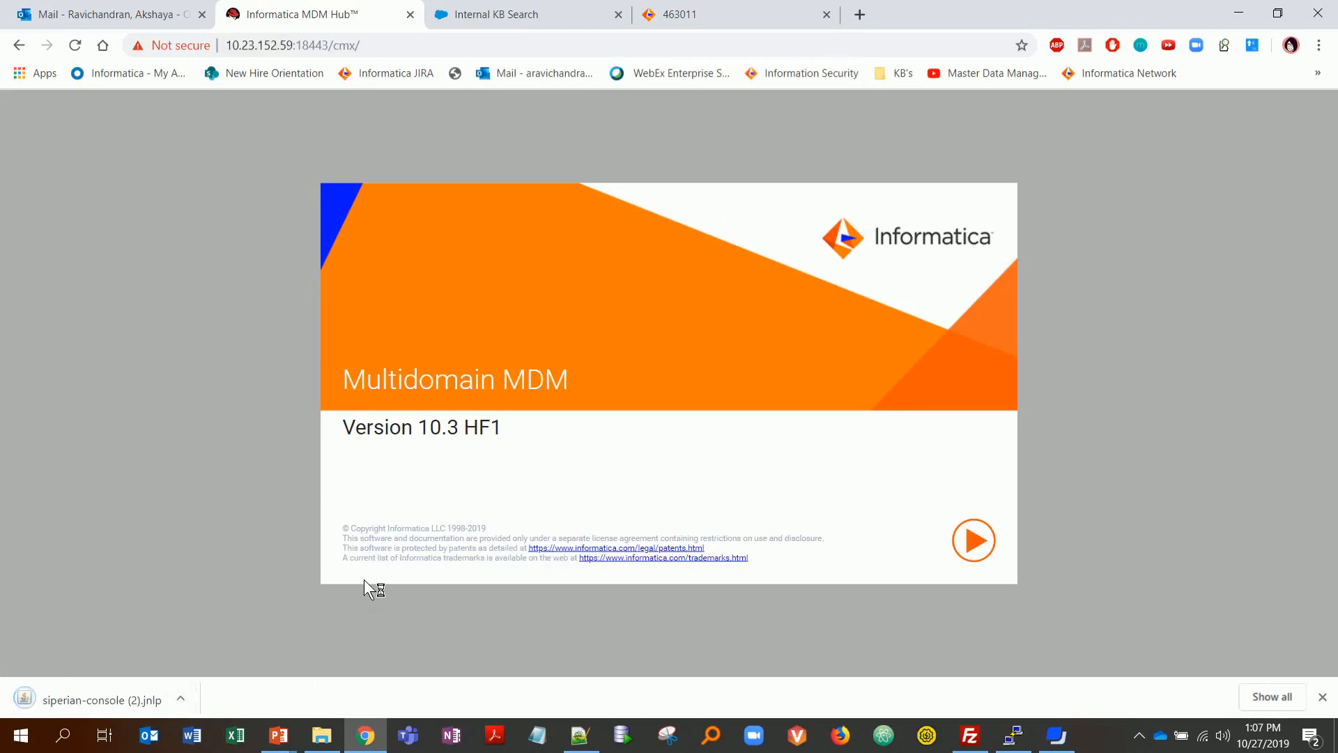
{"action": "left_click", "coordinate": [579, 735]}
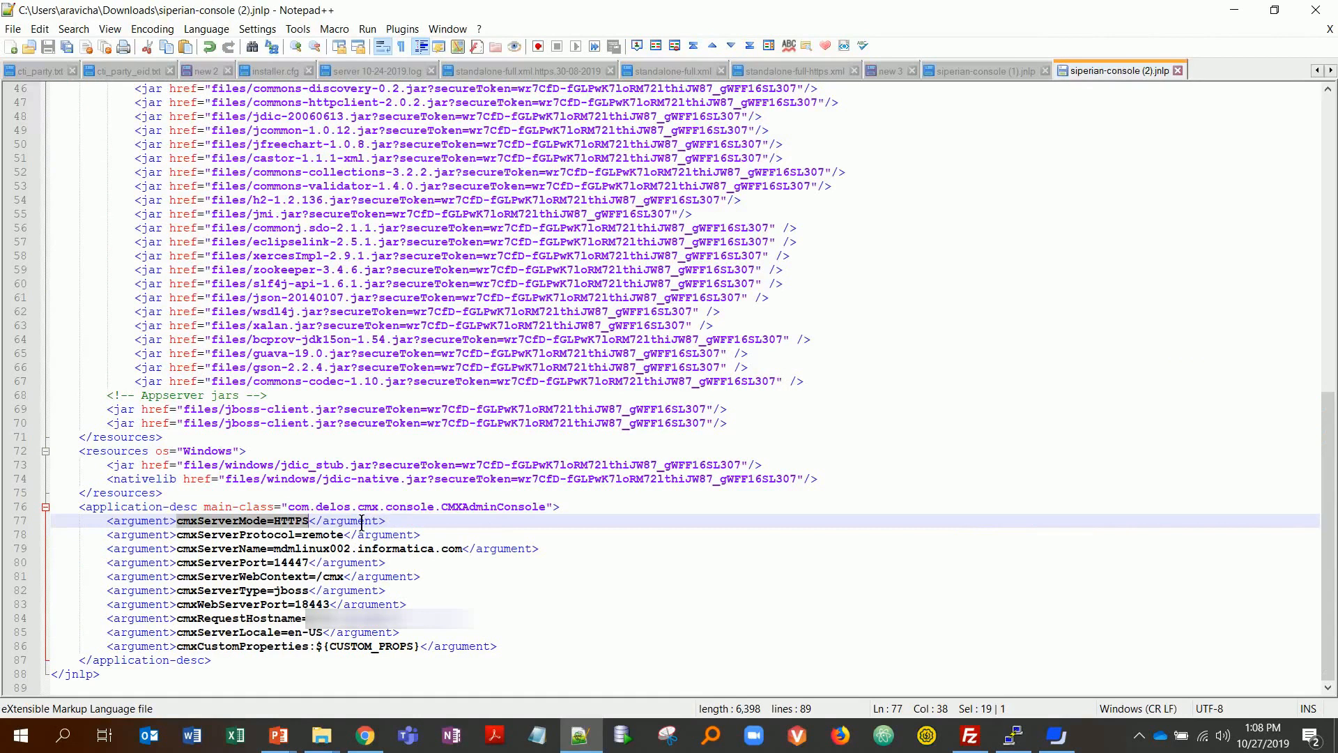